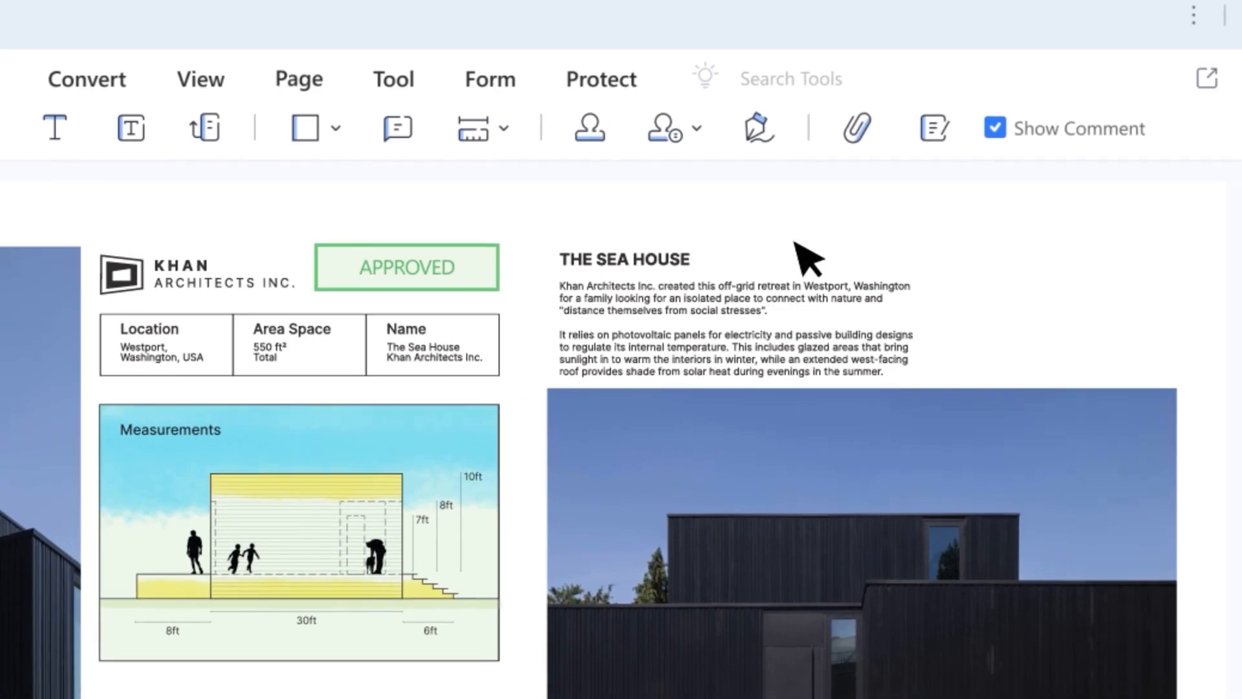
Step: Create a blank PDF and show the Lumi AI assistant with its Chat, Rewrite and Proofread options
click(304, 128)
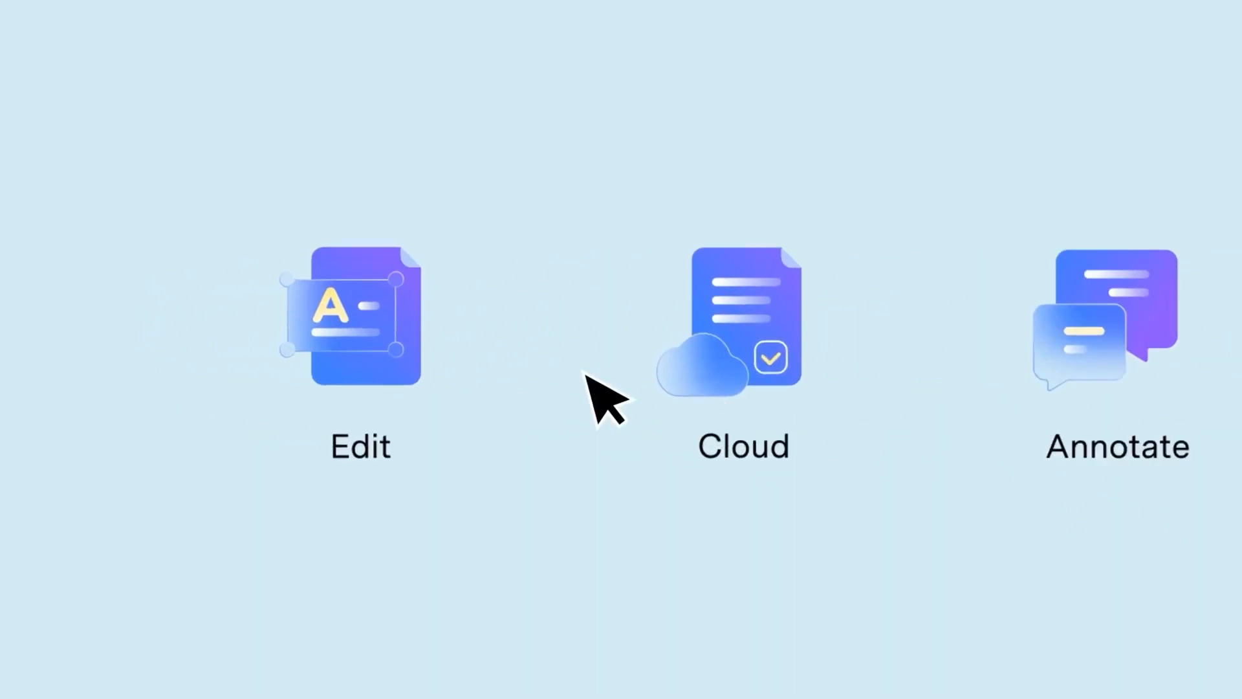
click(360, 315)
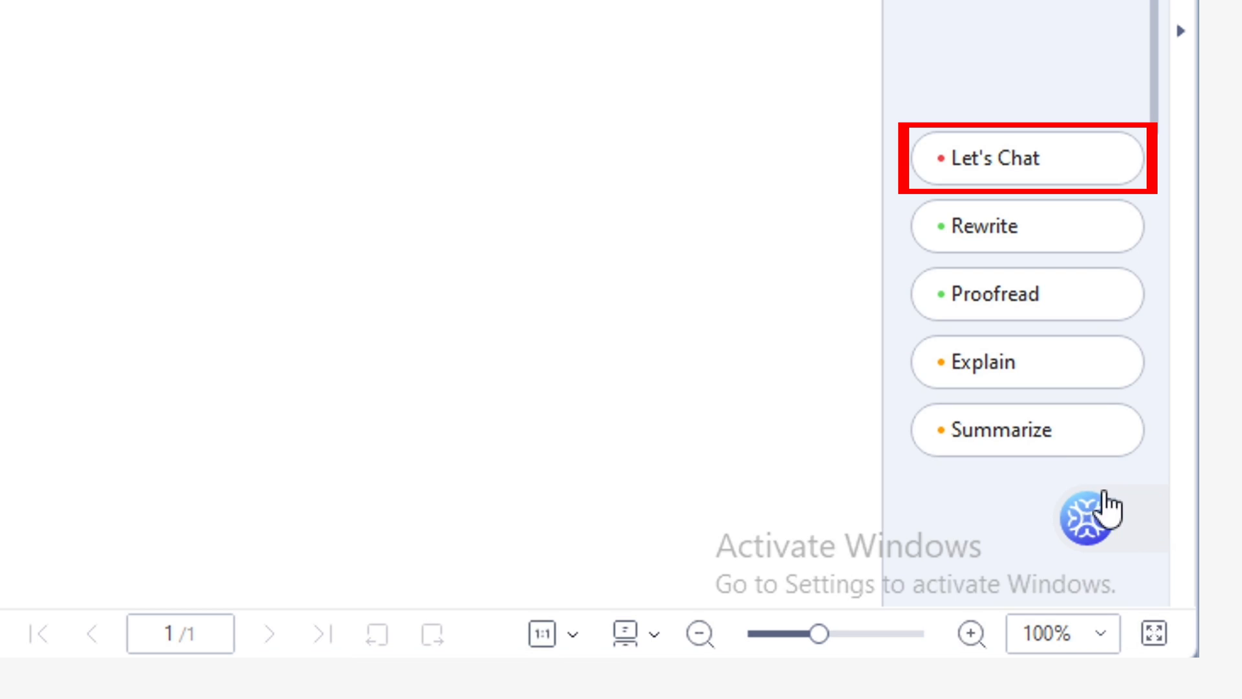
mouse_move(1109, 515)
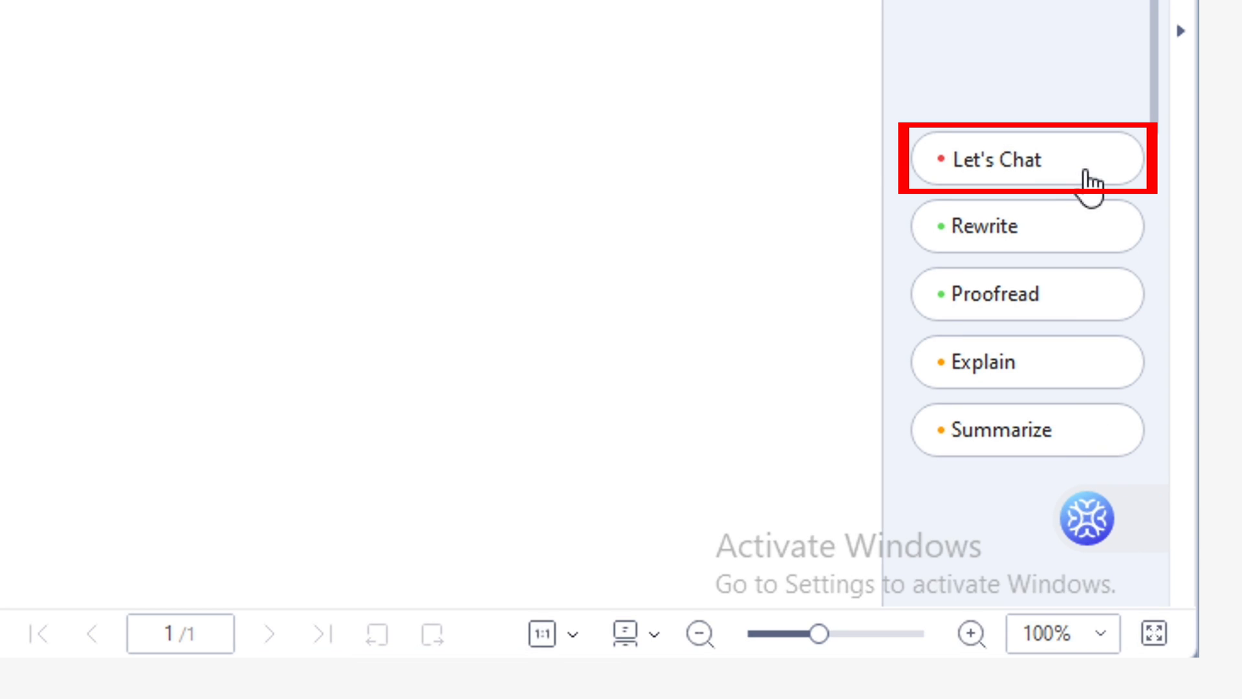
Step: Ask Lumi chat for article titles on aromatherapy for stress and anxiety relief and review the ten suggestions
click(994, 159)
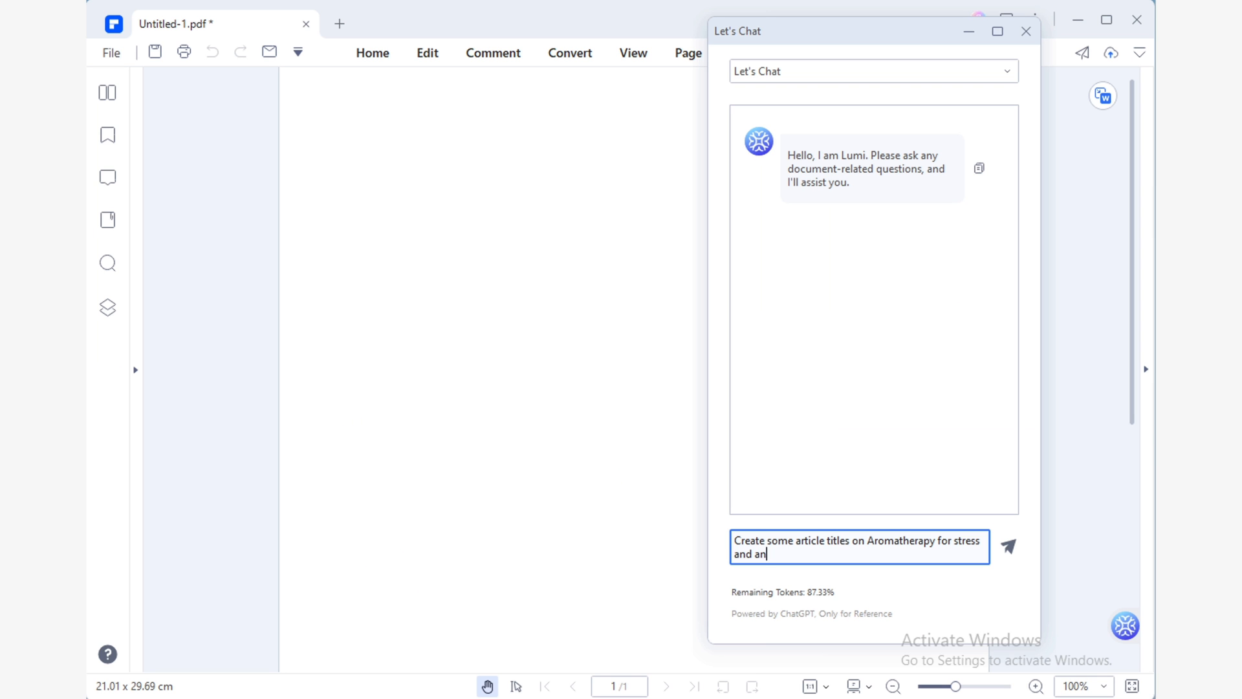
text(xiety reli)
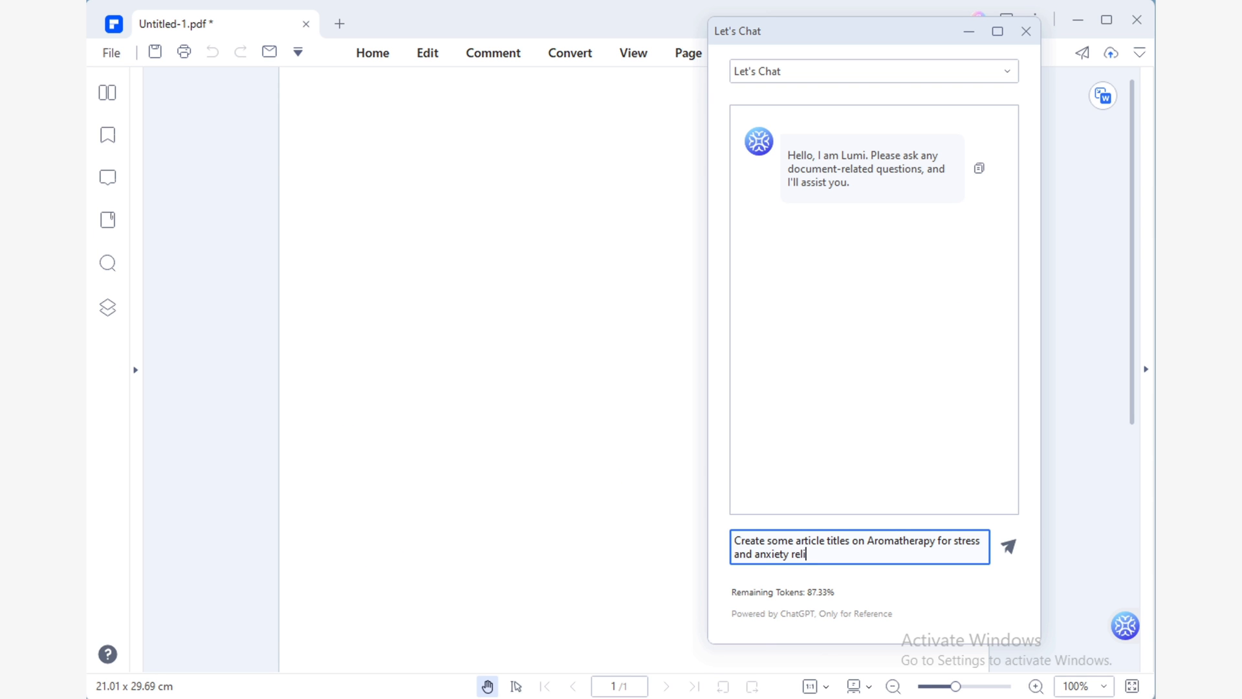
click(1006, 546)
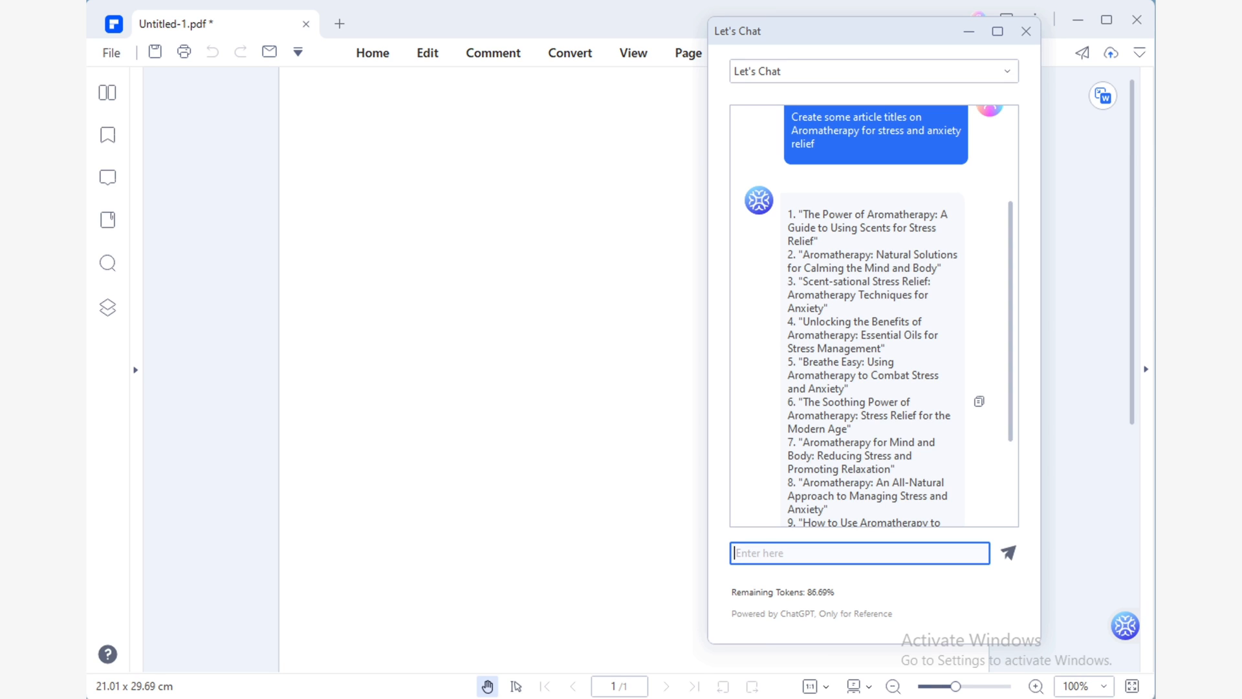
scroll(down, 3)
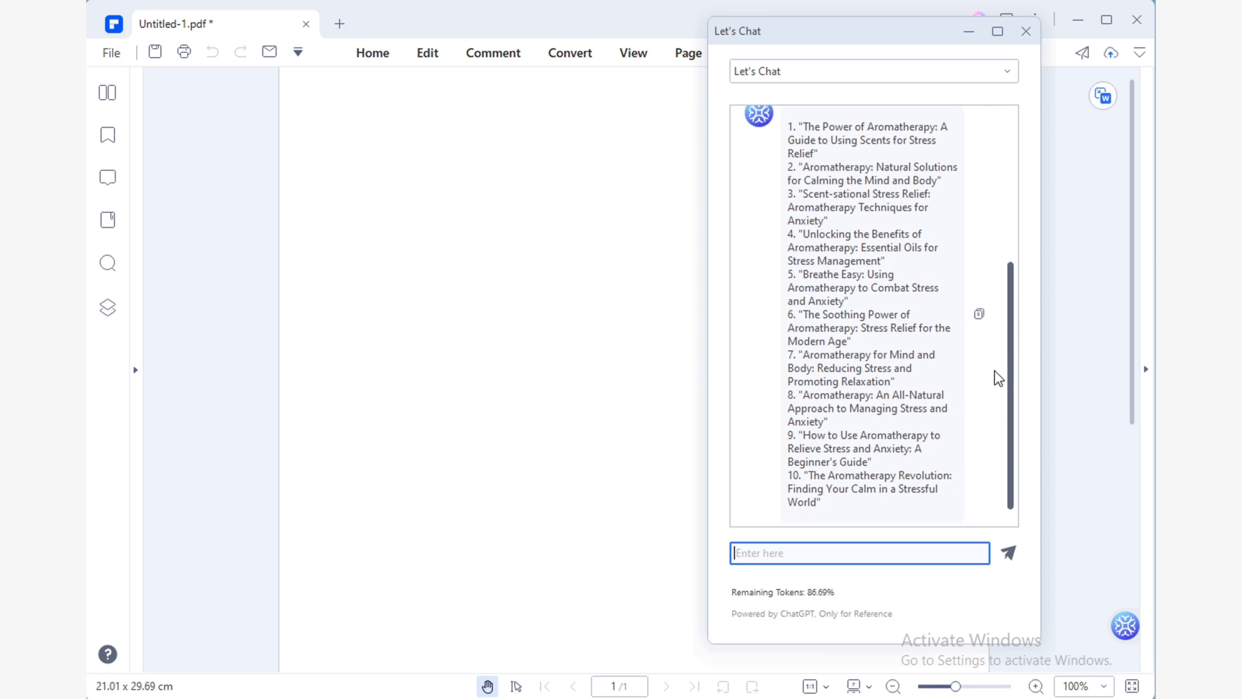
scroll(up, 3)
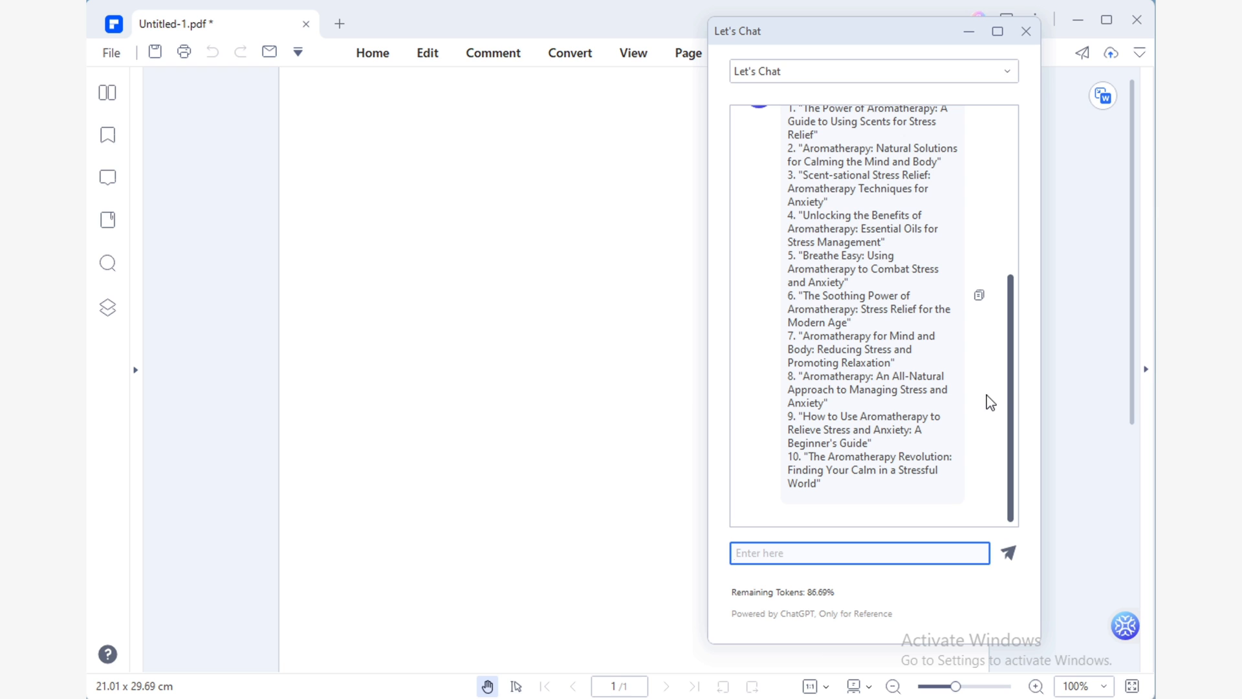
Step: Ask for aromatherapy stress-relief titles targeted at office workers and review the ten new ones
text(Create article titles on aromatherapy for stress and anxiety relief, targeted at office workers)
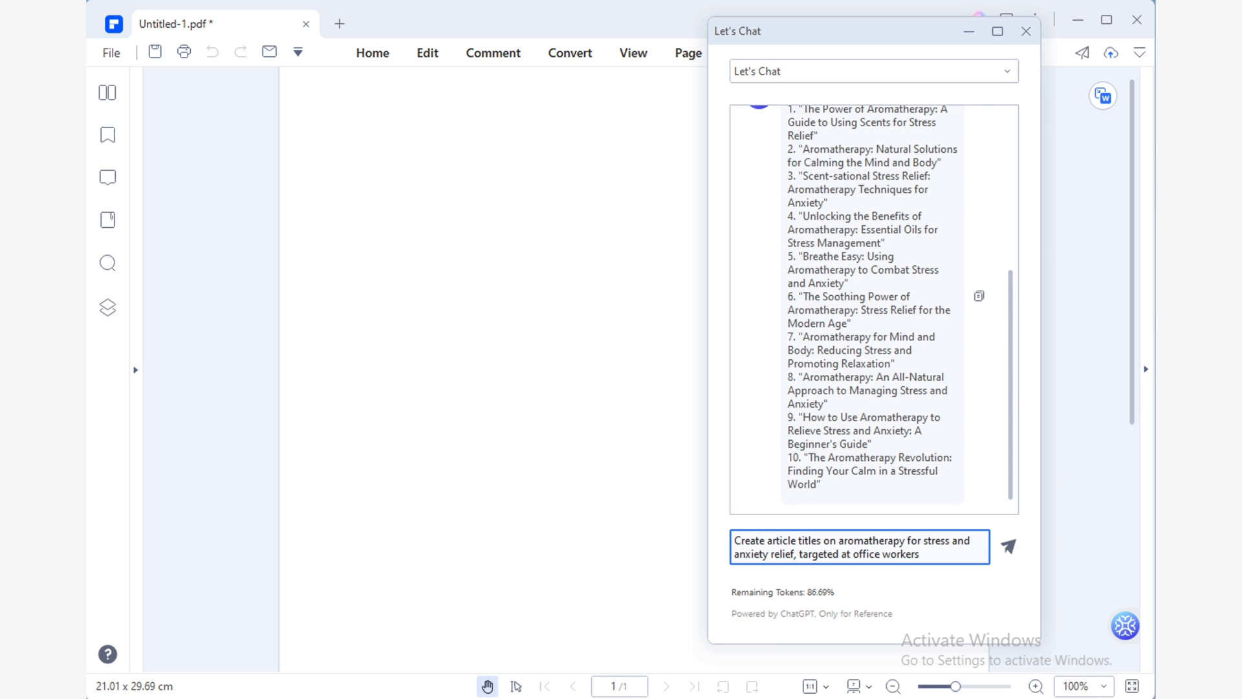
click(1009, 546)
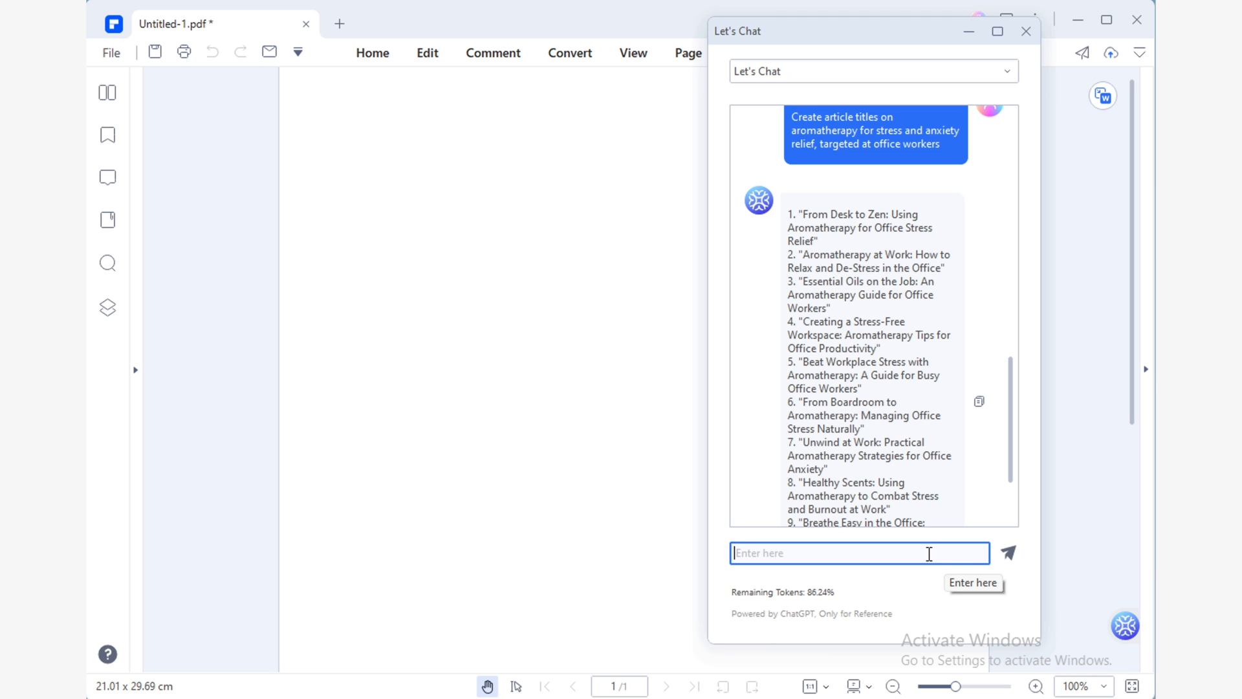
scroll(down, 3)
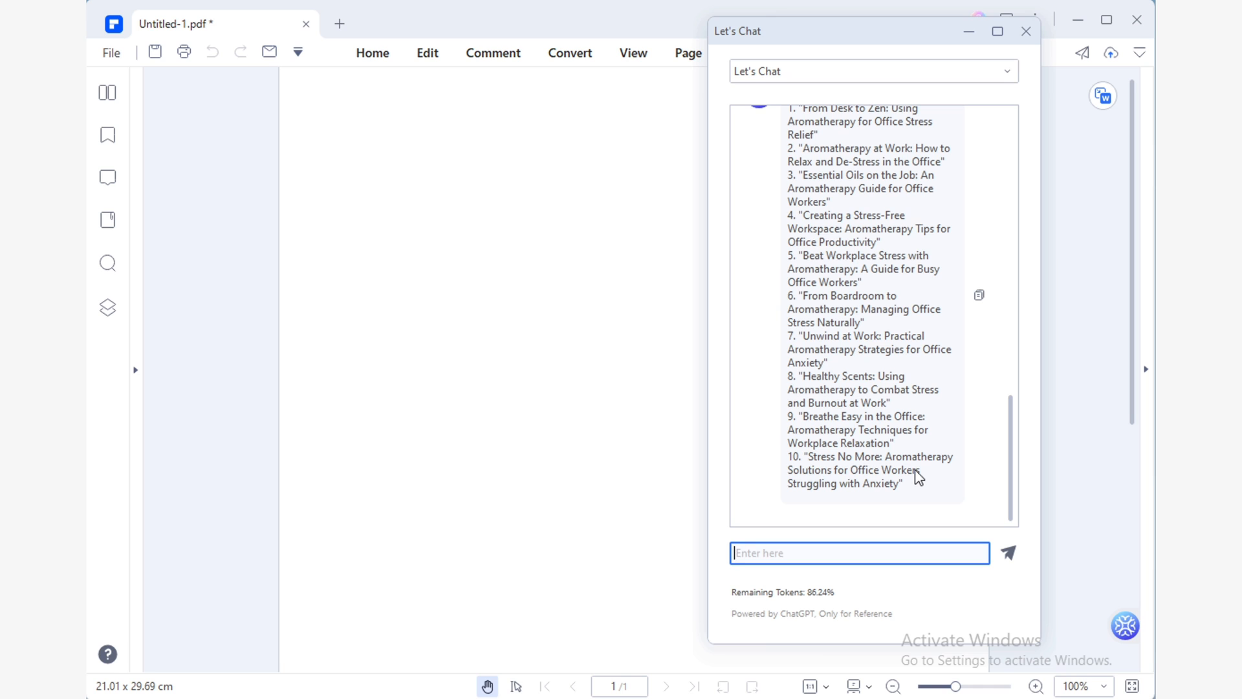
Step: Put the title 'Office Stress Got You Down? Try Aromatherapy for Relief' on the blank page
click(1025, 31)
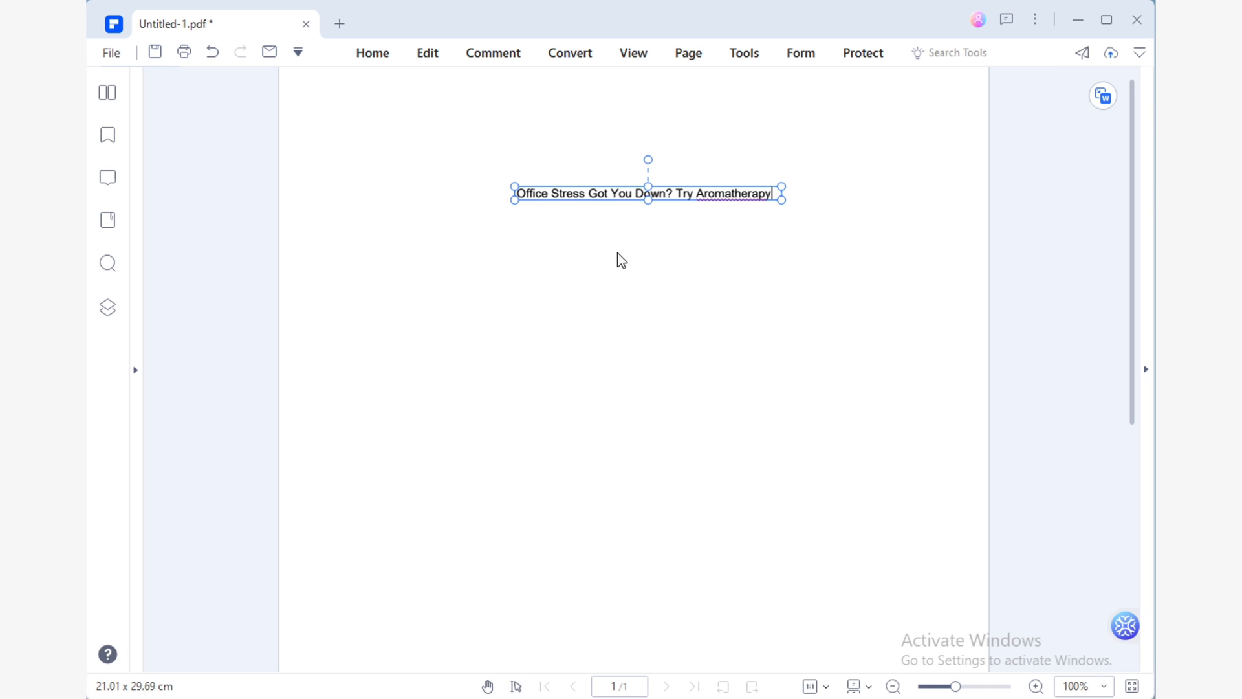
text(for Relief)
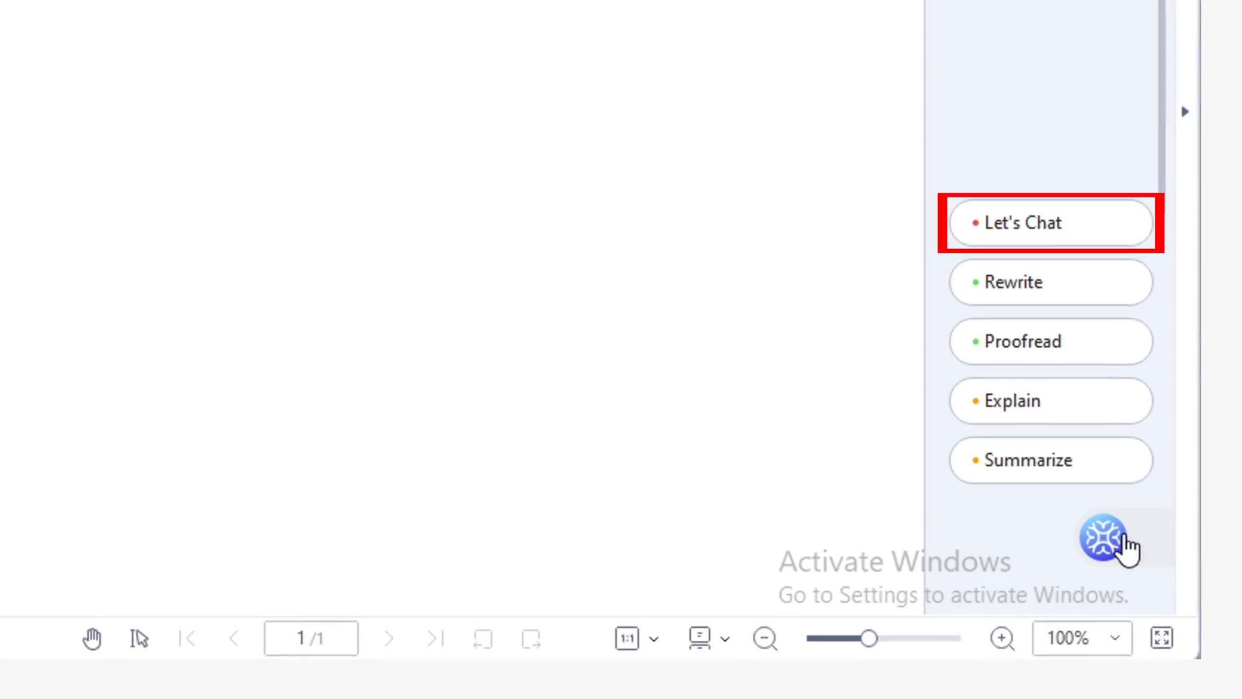
mouse_move(1050, 377)
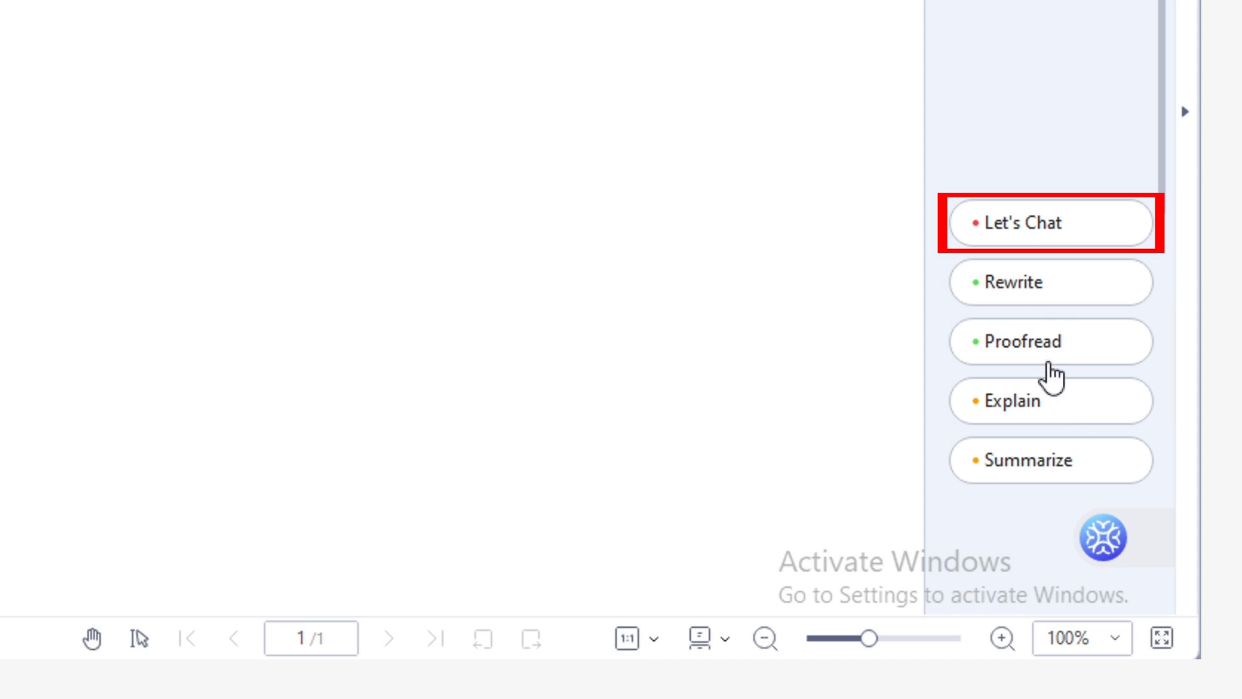
Step: Ask Lumi chat for an article outline using the chosen title
click(1049, 221)
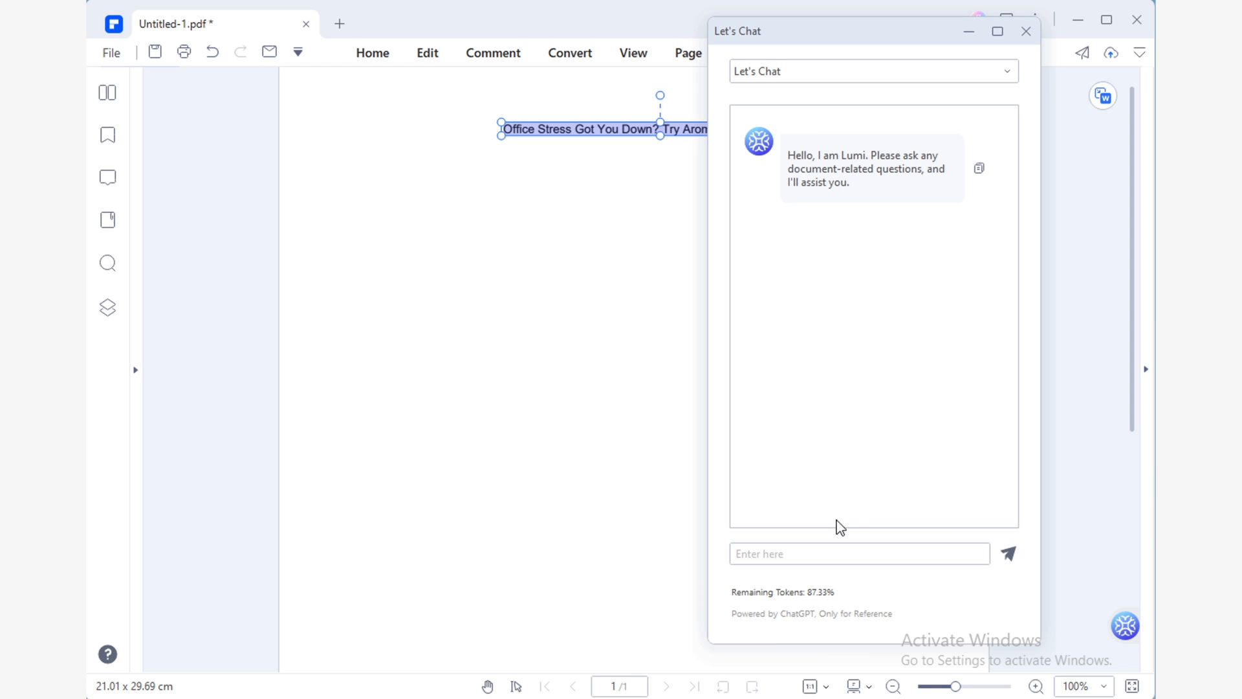
click(1008, 552)
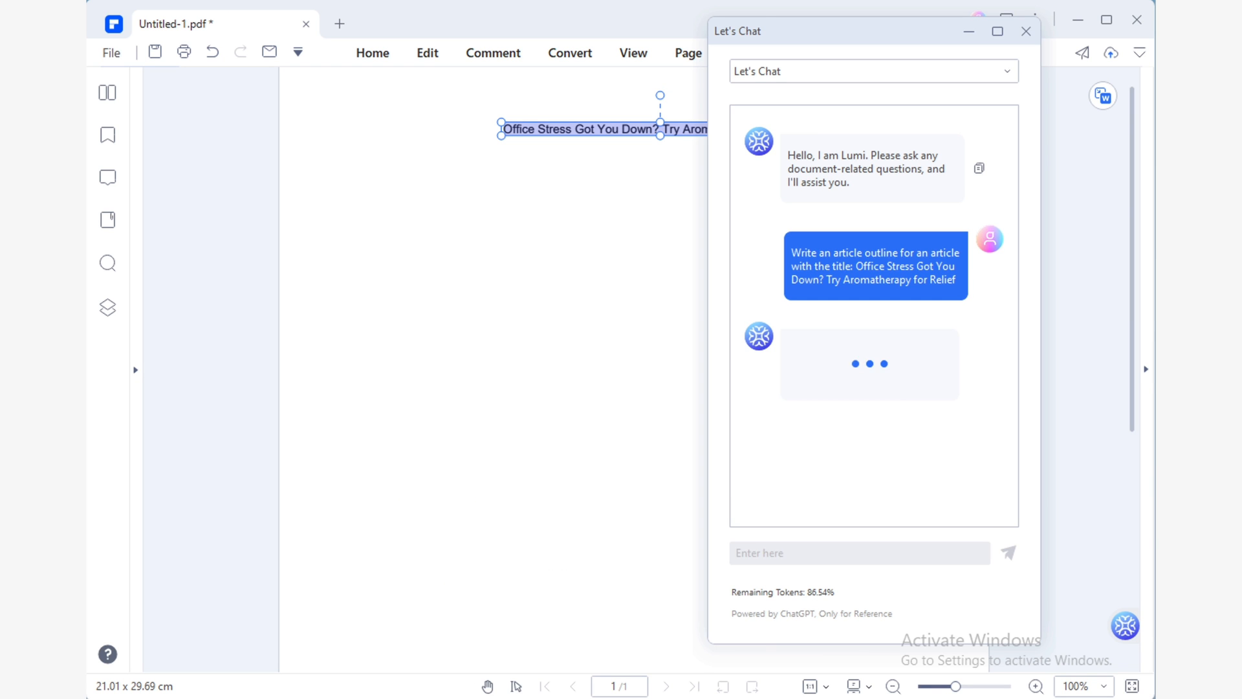